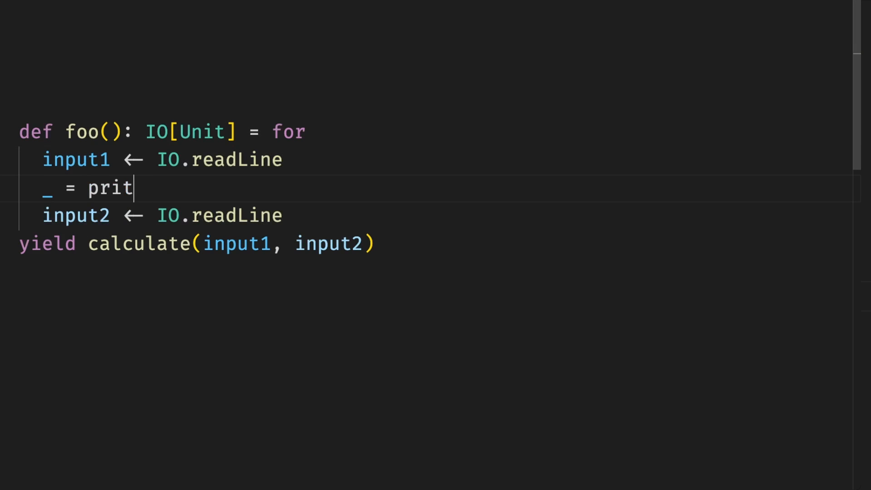
# Complete the `_ =` line as println("input: ") between the two IO.readLine steps.
pyautogui.write('ln("input: ")')
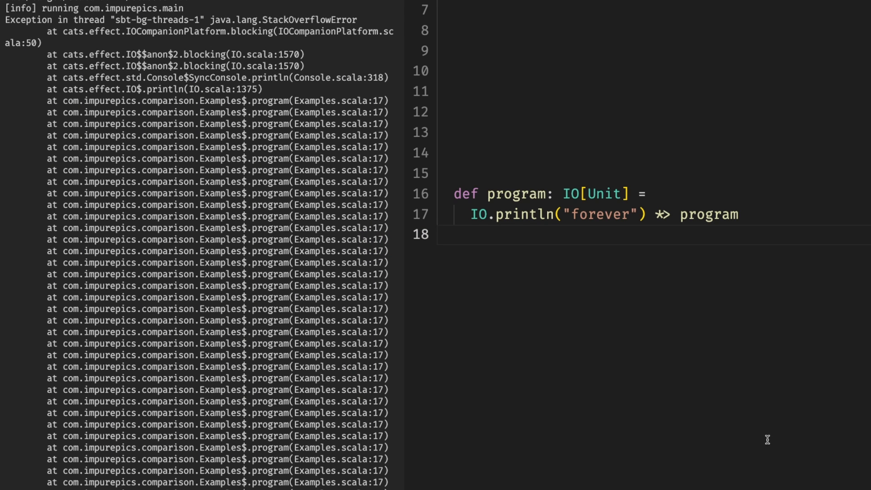
pyautogui.moveTo(663, 215)
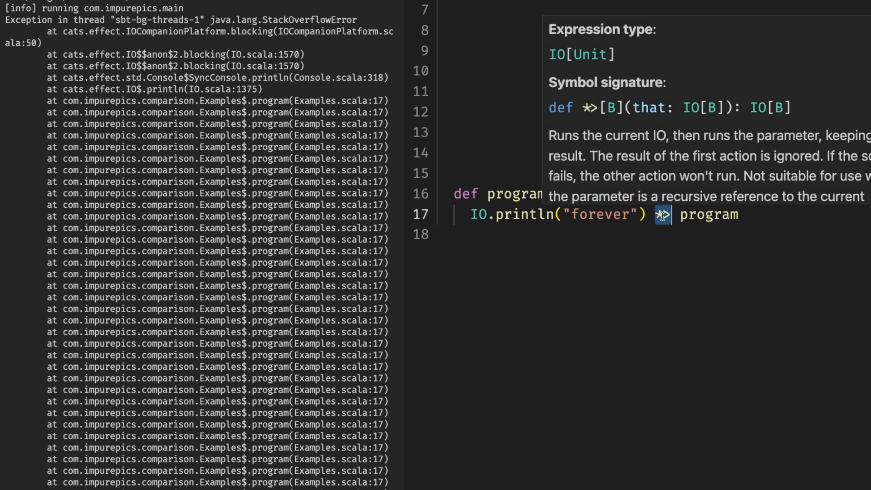
pyautogui.moveTo(658, 409)
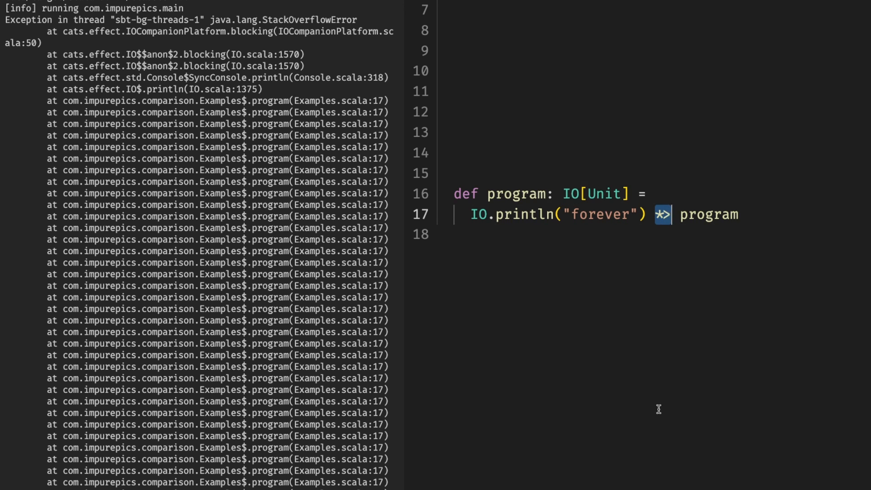
pyautogui.moveTo(285, 11)
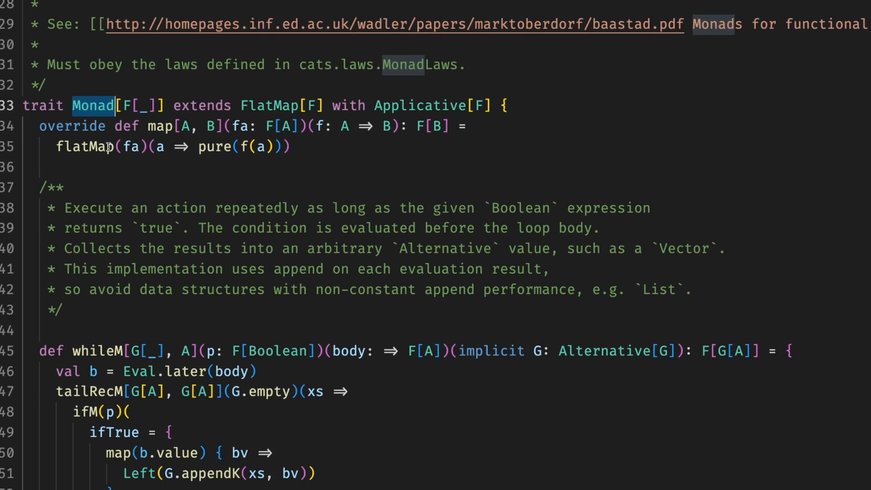
# Scroll the cats Monad source down to the whileM definition with its tailRecM loop.
pyautogui.scroll(-3)
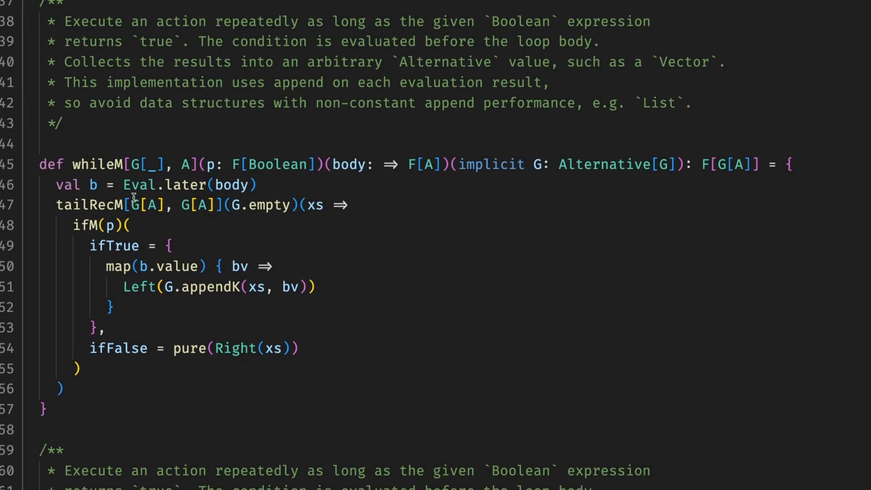
pyautogui.moveTo(89, 205)
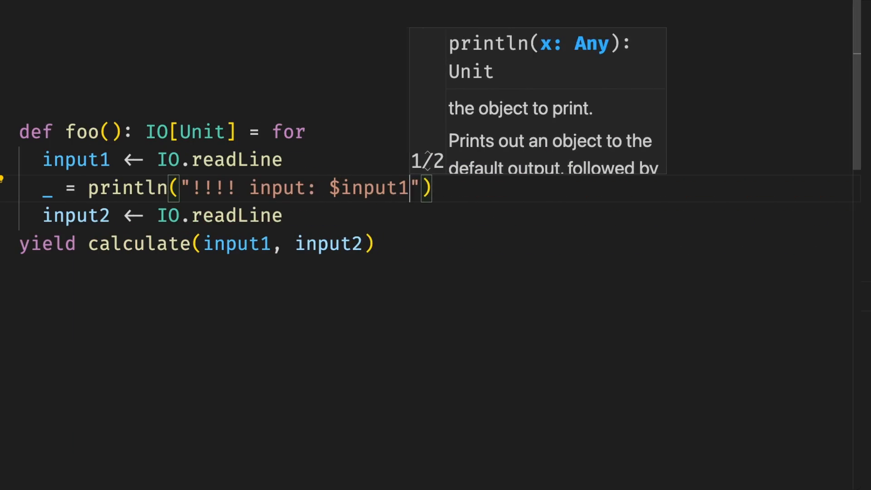
# Add the s interpolator so the println reads s"!!!! input: $input1".
pyautogui.write('ssage')
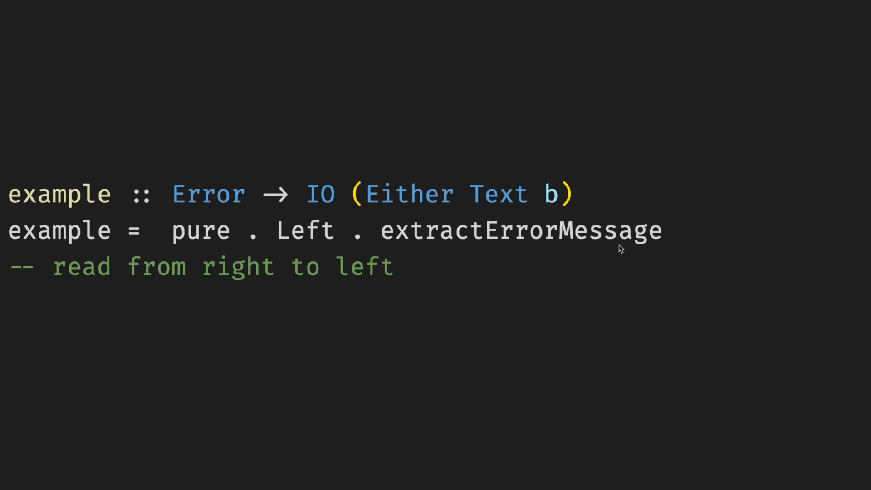
# Select extractErrorMessage in `example = pure . Left . extractErrorMessage`.
pyautogui.doubleClick(519, 230)
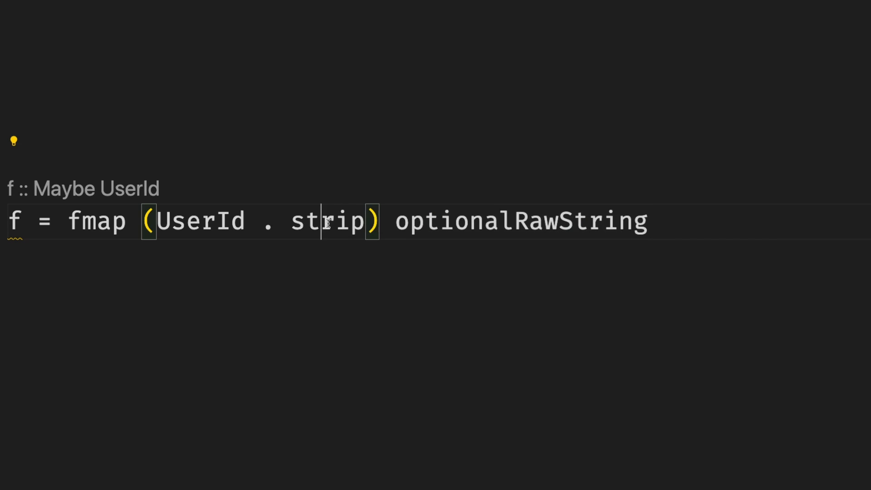
# Select strip in `f = fmap (UserId . strip) optionalRawString`.
pyautogui.doubleClick(201, 221)
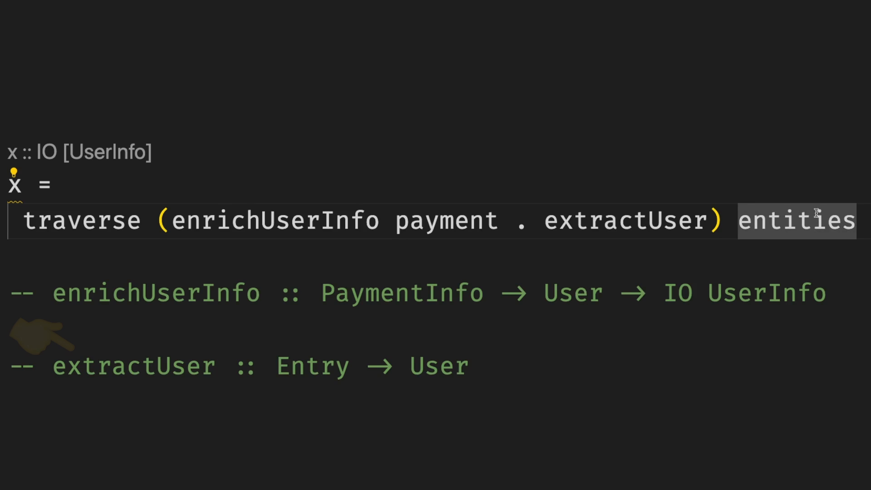
pyautogui.moveTo(625, 221)
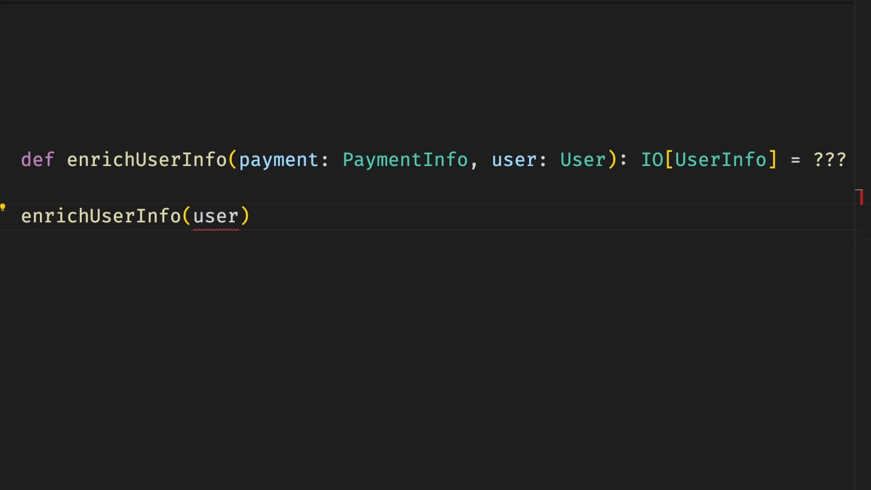
pyautogui.moveTo(522, 217)
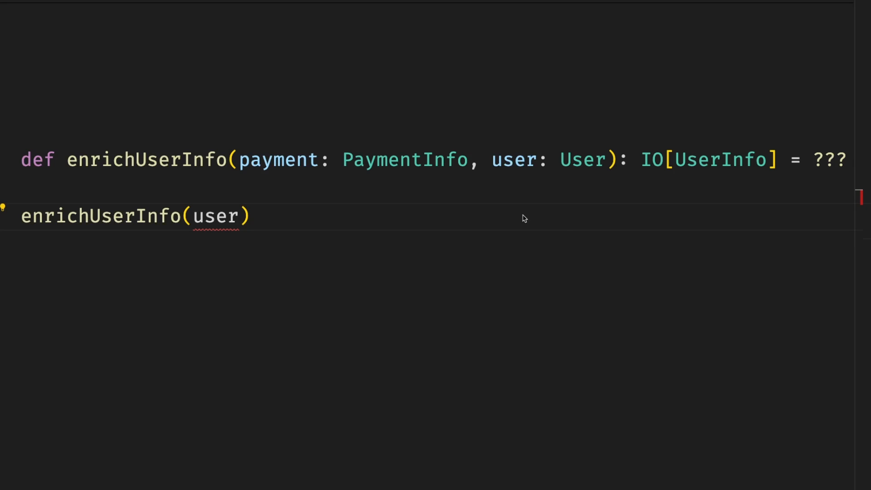
pyautogui.moveTo(225, 217)
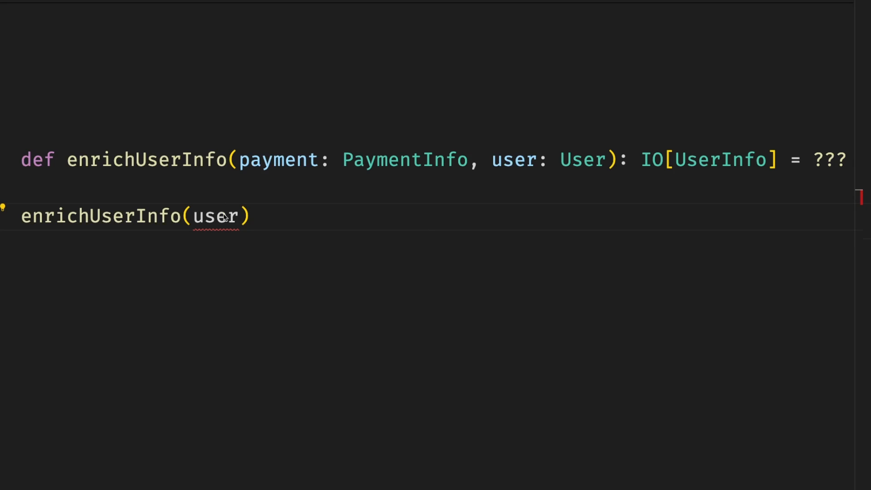
# Replace the user argument with paymentInfo and highlight the resulting missing-argument error.
pyautogui.click(240, 216)
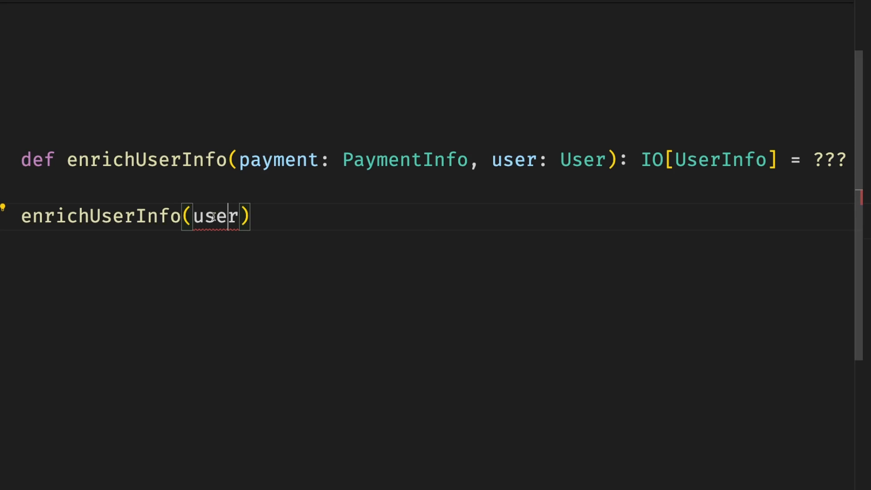
pyautogui.moveTo(213, 217)
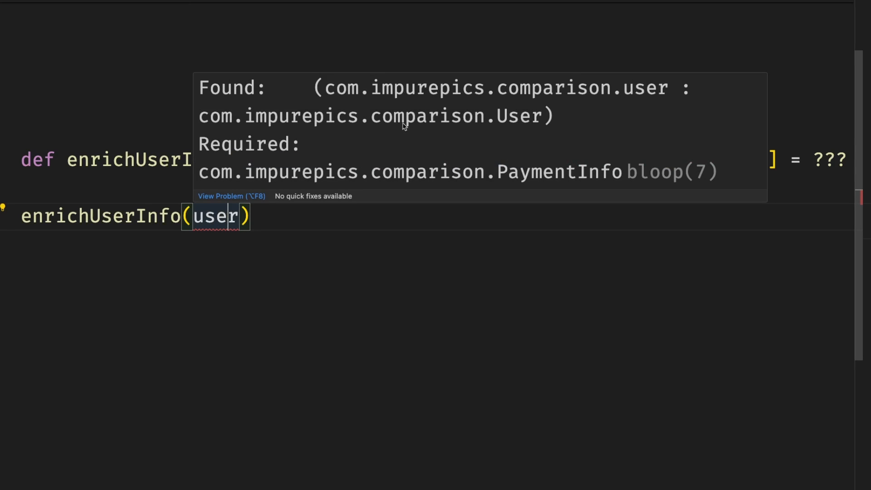
pyautogui.doubleClick(518, 116)
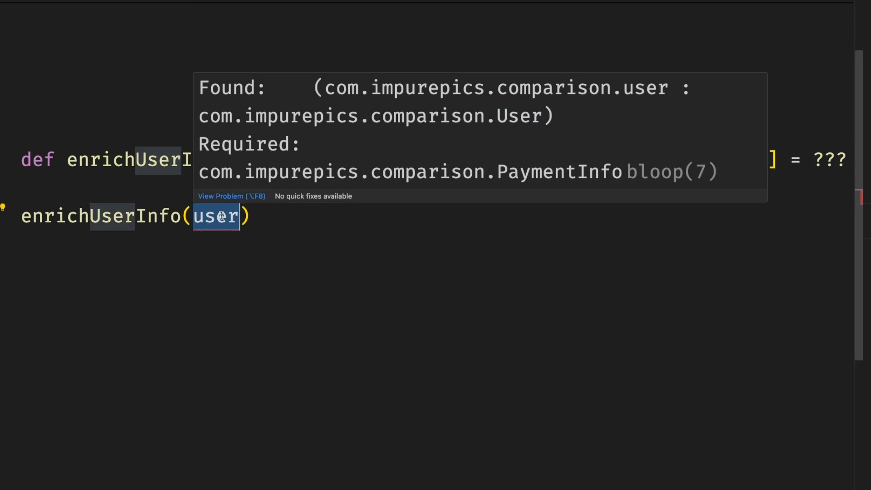
pyautogui.write('paymentInfo')
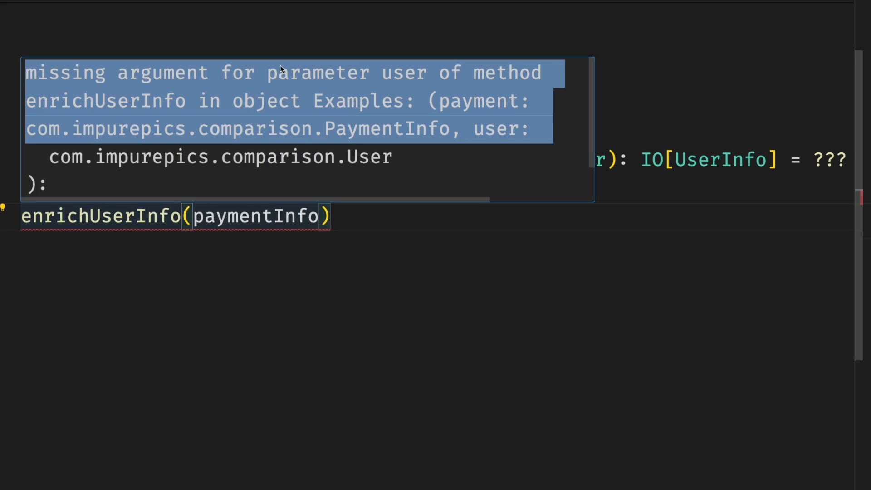
pyautogui.click(278, 72)
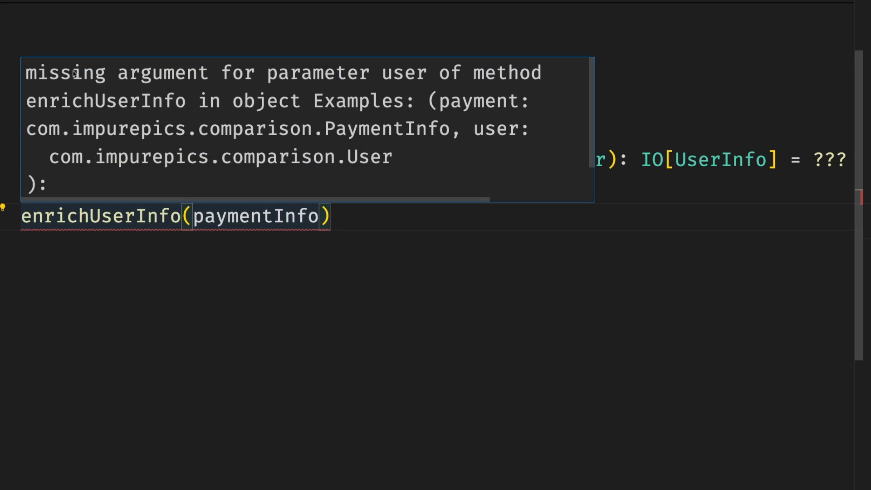
pyautogui.moveTo(26, 73); pyautogui.dragTo(426, 73)
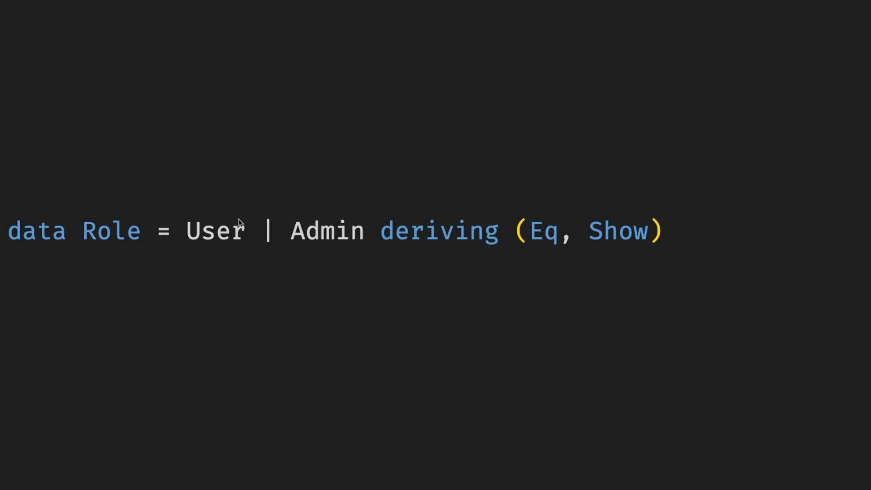
# Select the User constructor in `data Role = User | Admin deriving (Eq, Show)`.
pyautogui.doubleClick(327, 230)
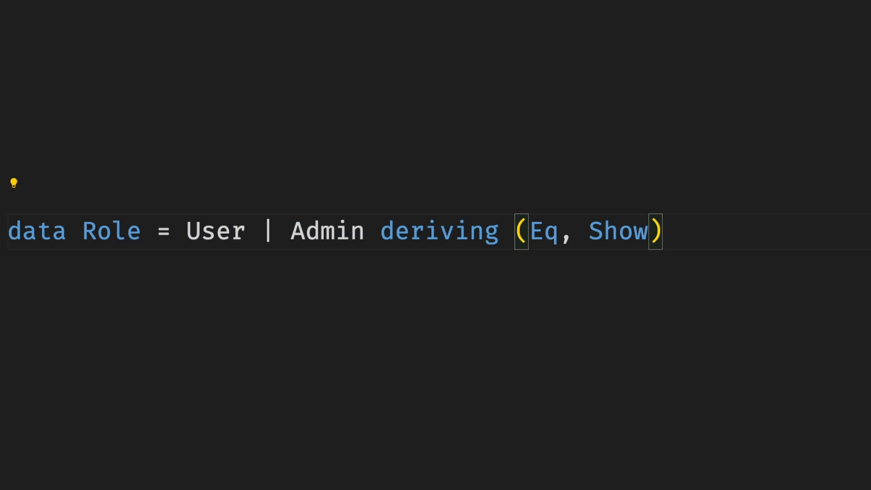
pyautogui.moveTo(779, 379)
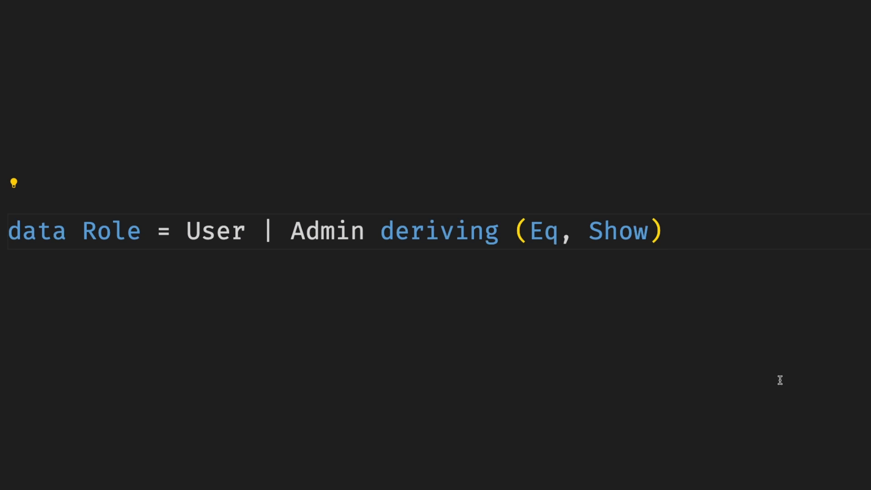
pyautogui.moveTo(802, 364)
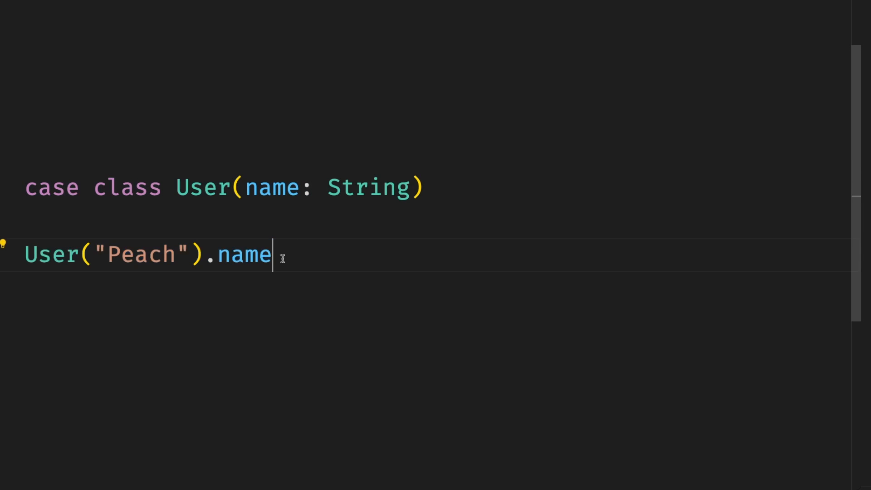
# Select the name field in `User("Peach").name` under `case class User(name: String)`.
pyautogui.doubleClick(243, 255)
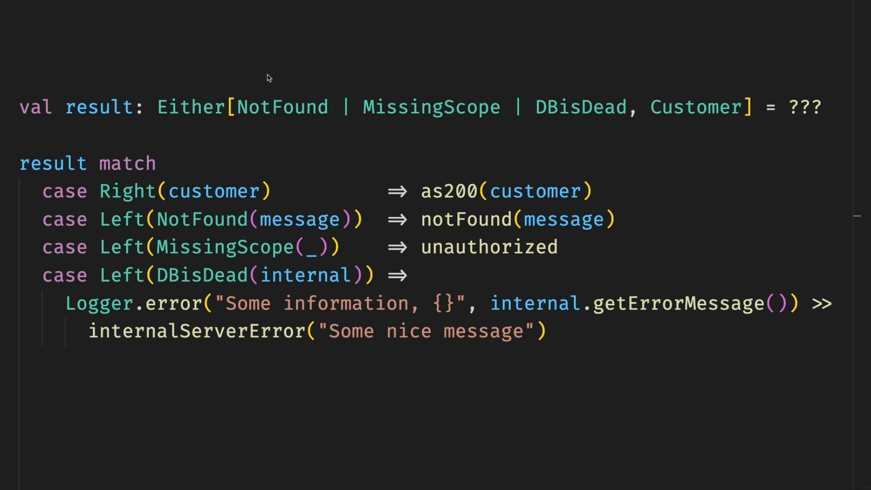
# Add the comment `// NotFound | MissingScope | DBisDead, Customer` above val result.
pyautogui.moveTo(157, 107); pyautogui.dragTo(743, 107)
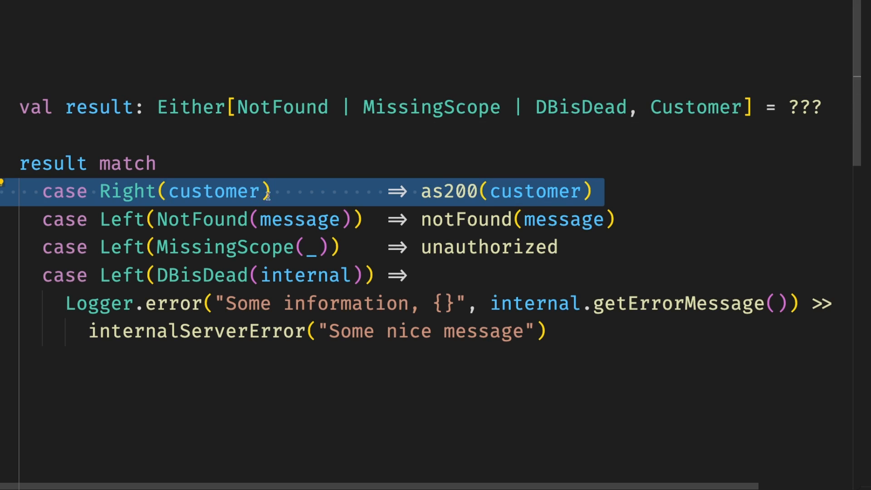
pyautogui.click(249, 246)
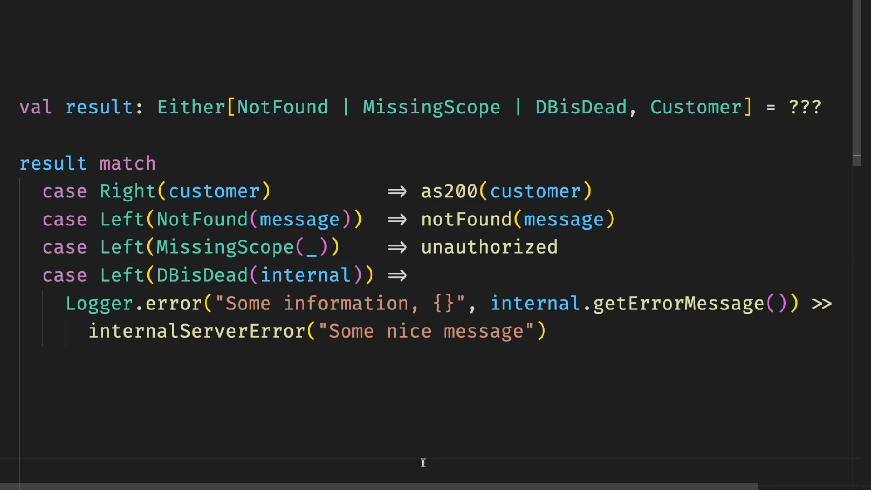
pyautogui.write('// NotFound | MissingScope | DBisDead, Customer')
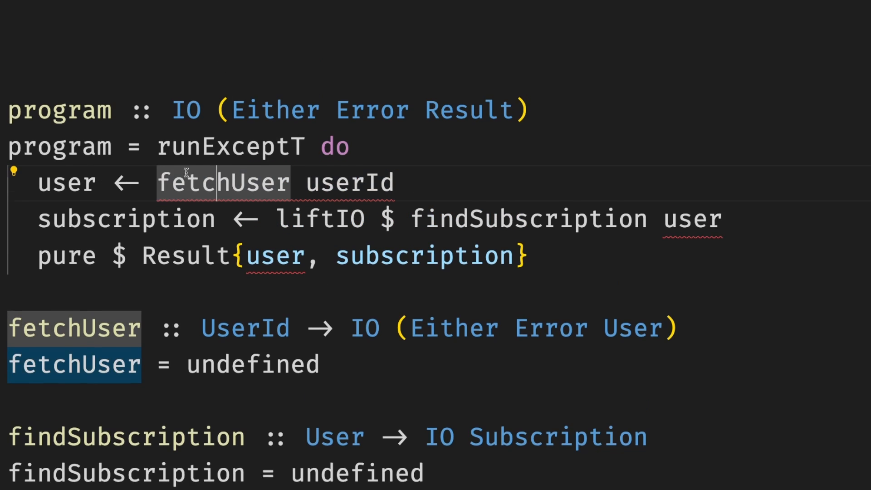
# Scroll down to the Haskell program using runExceptT with fetchUser and findSubscription.
pyautogui.scroll(-3)
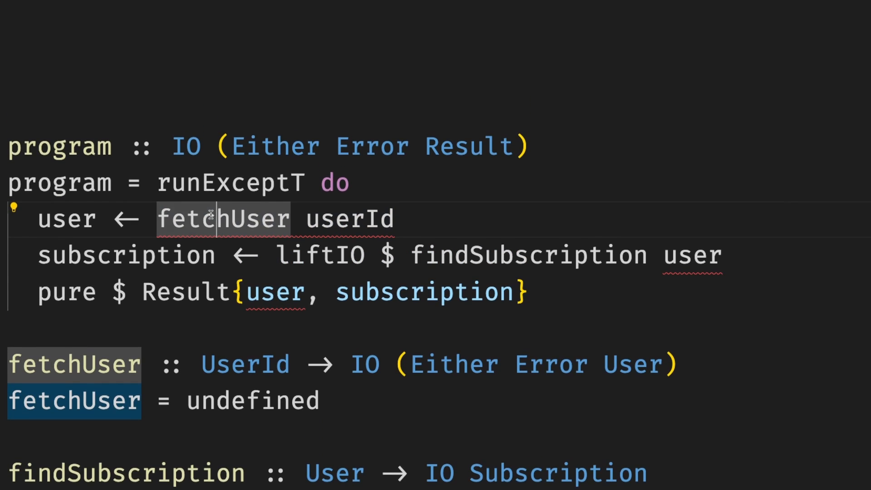
pyautogui.moveTo(223, 218)
pyautogui.write('_ $')
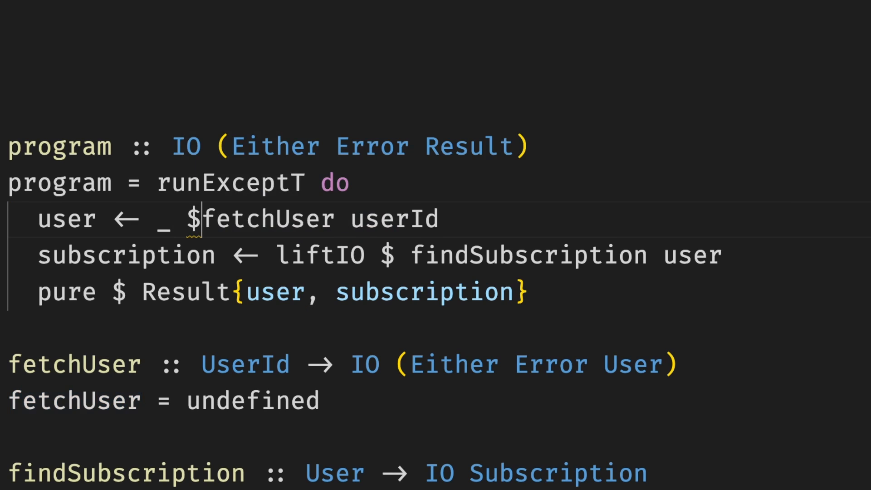
pyautogui.moveTo(167, 218)
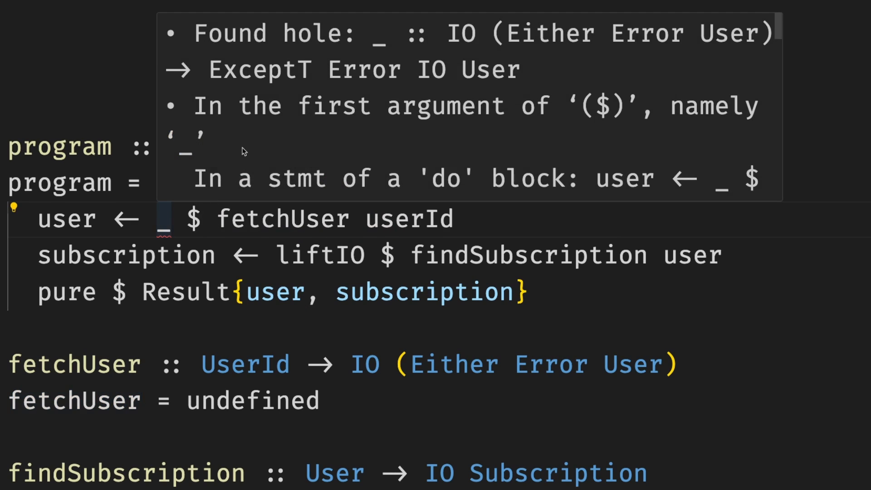
# Select the `fetchUser userId` expression to place the `_ $` typed hole before it.
pyautogui.moveTo(195, 32); pyautogui.dragTo(522, 70)
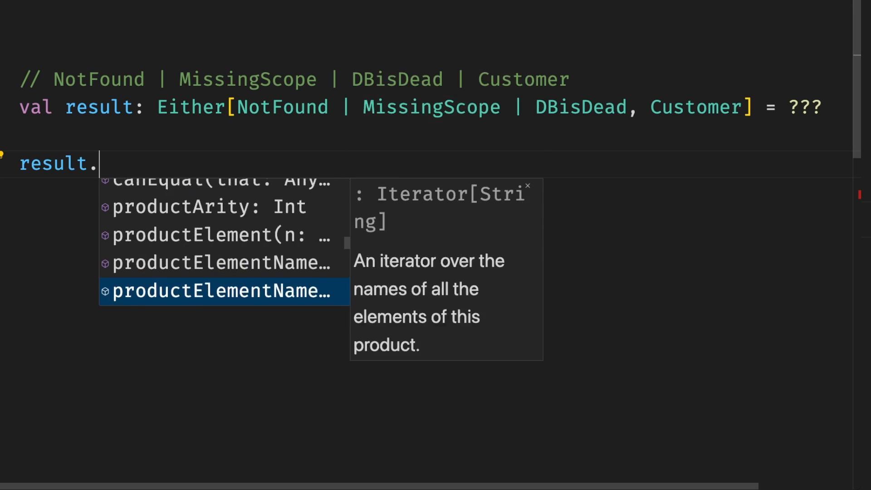
# Dismiss the IntelliSense member list shown for `result.`.
pyautogui.press('Escape')
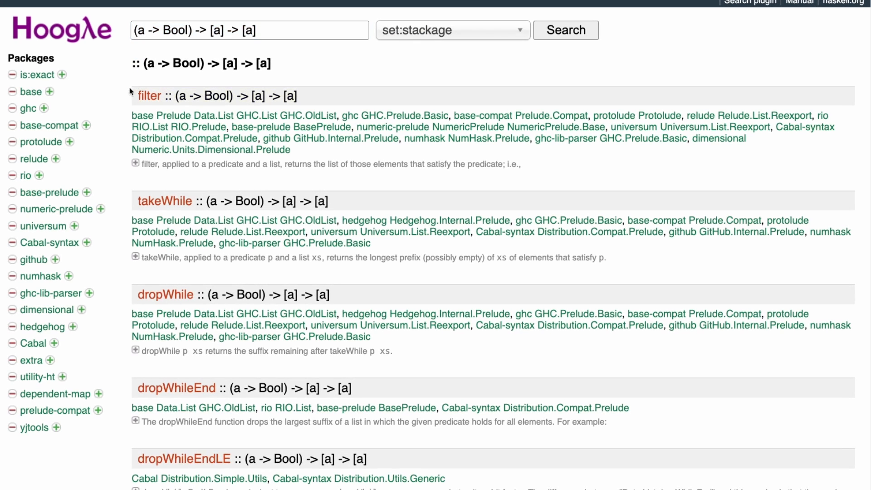
pyautogui.moveTo(151, 288)
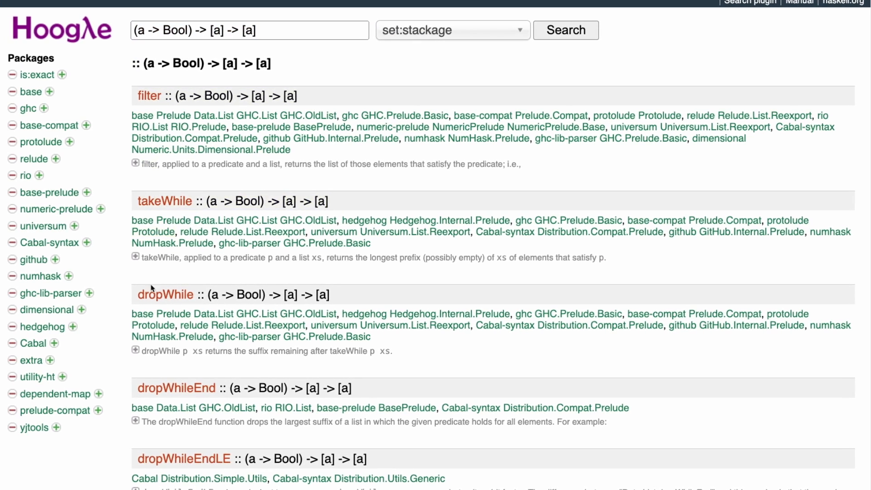
# Scroll the Hoogle results for (a -> Bool) -> [a] -> [a] down toward takeUntil.
pyautogui.scroll(-3)
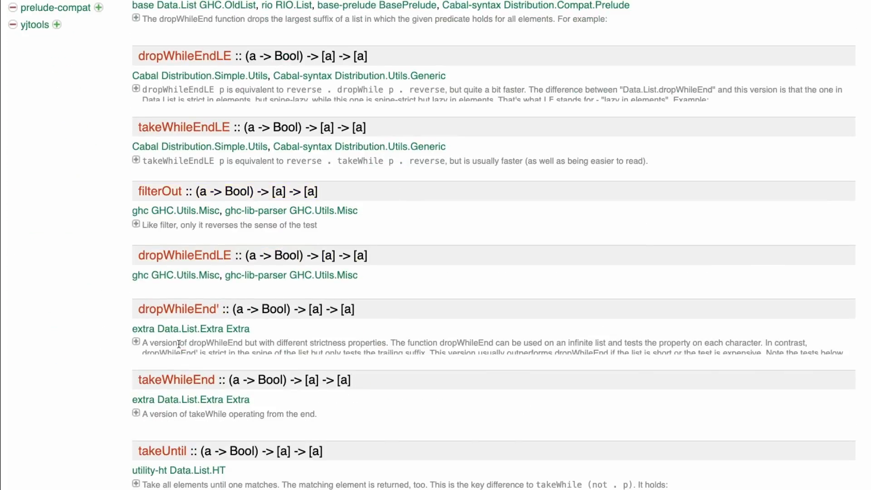
pyautogui.scroll(-3)
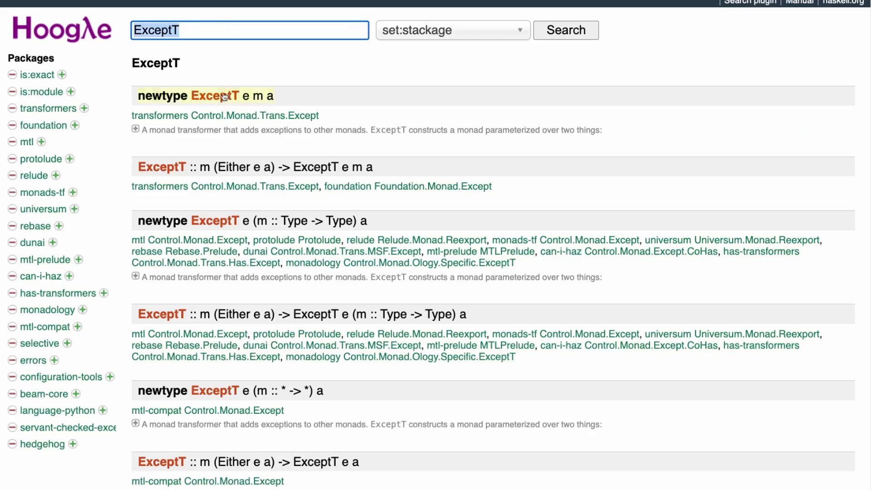
# Search Hoogle for `IO (Either e a) -> ExceptT e IO a`, then select the whole query.
pyautogui.click(213, 96)
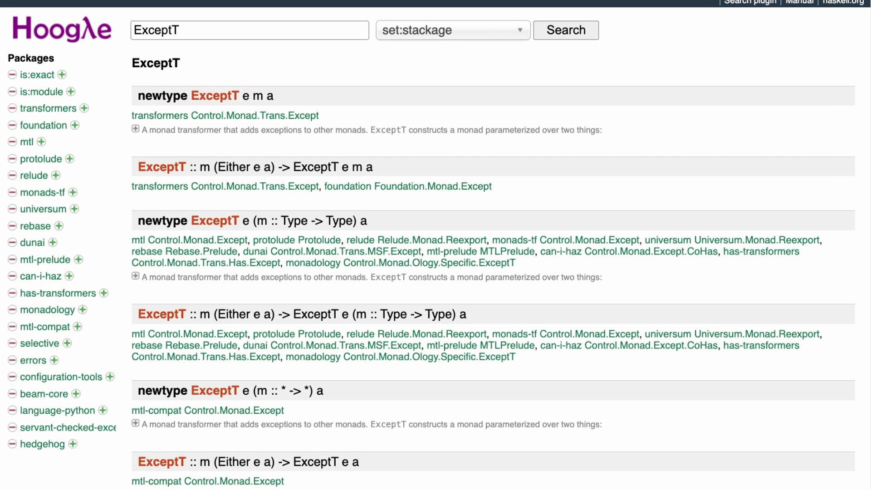
pyautogui.write('IO (Either e a) -> ExceptT e IO a')
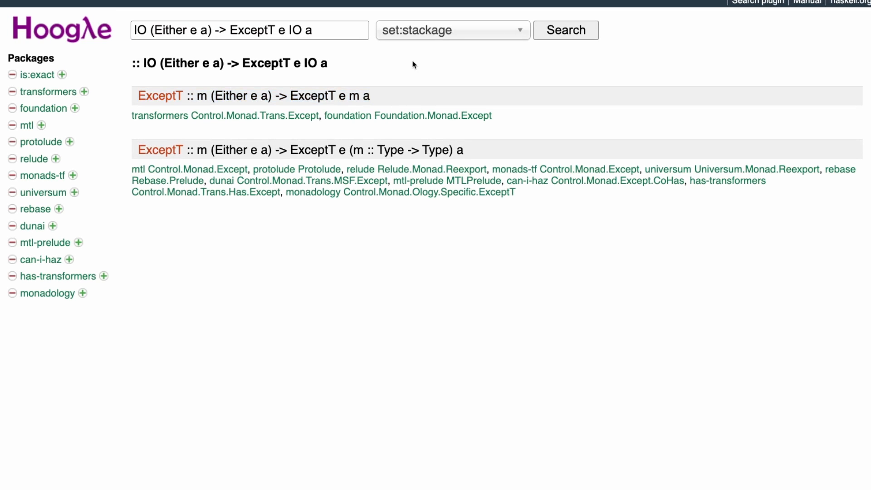
pyautogui.doubleClick(178, 30)
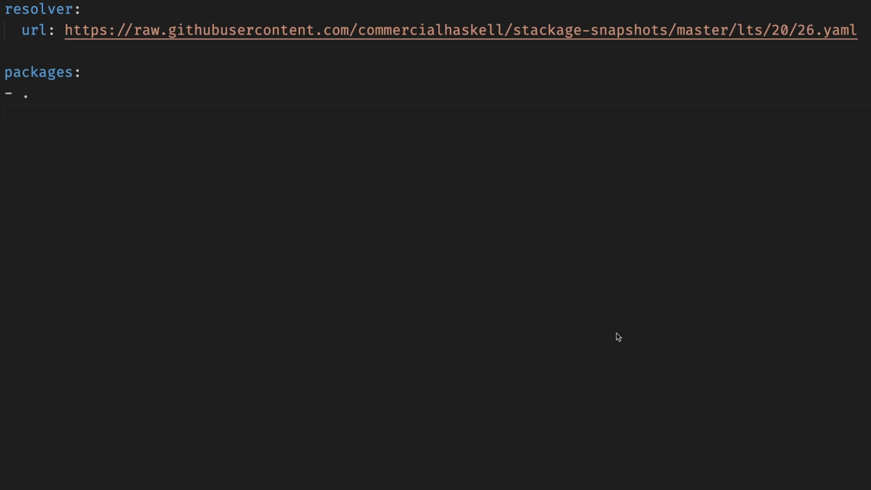
pyautogui.moveTo(105, 113)
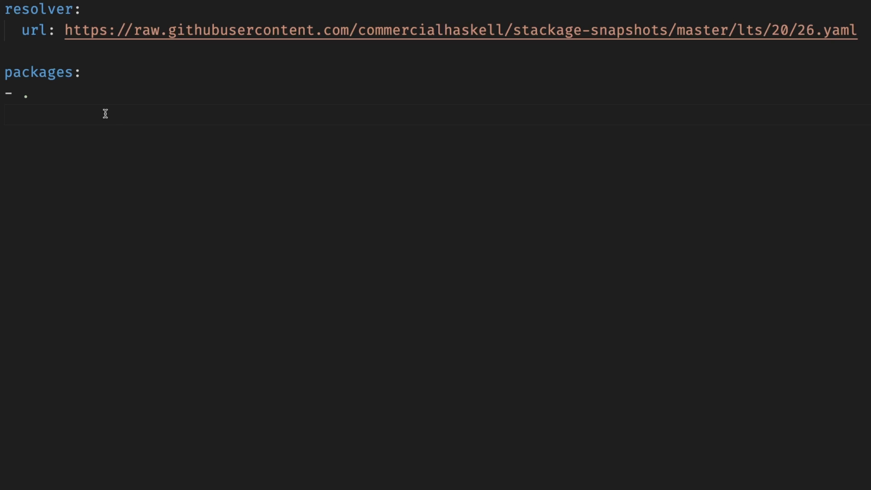
# Drag across the top of the window while viewing stack.yaml's resolver and packages.
pyautogui.moveTo(745, 29); pyautogui.dragTo(857, 29)
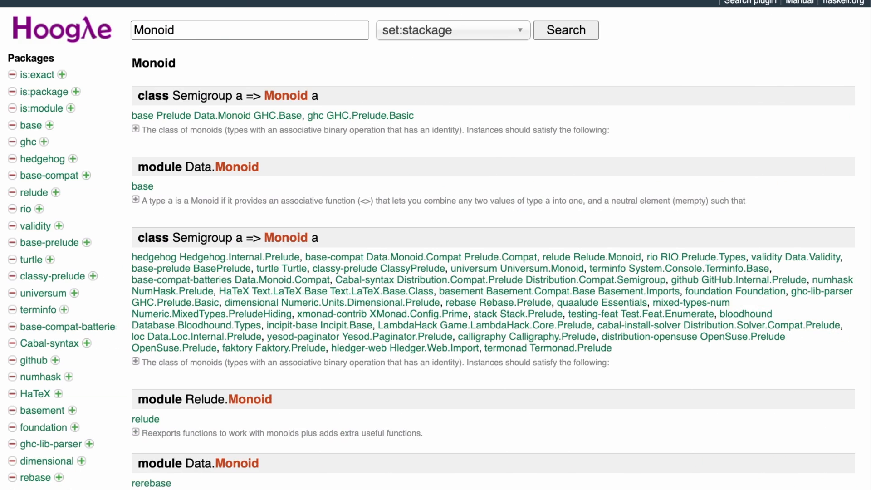
# Scroll the Monoid results from the Semigroup-based class down through the Data.Monoid modules.
pyautogui.scroll(-3)
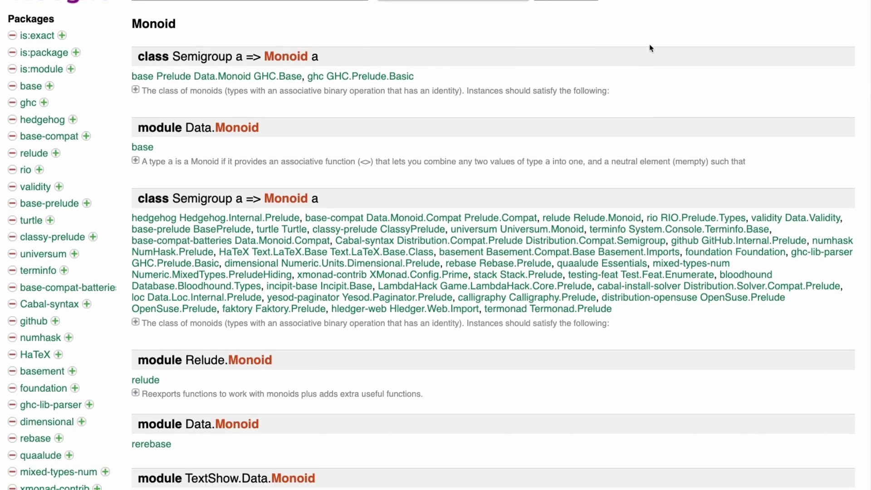
pyautogui.scroll(-3)
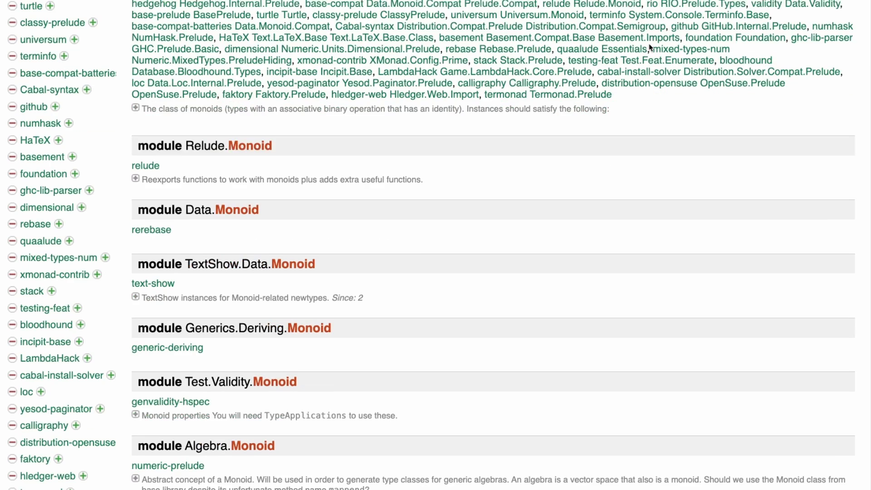
pyautogui.scroll(-3)
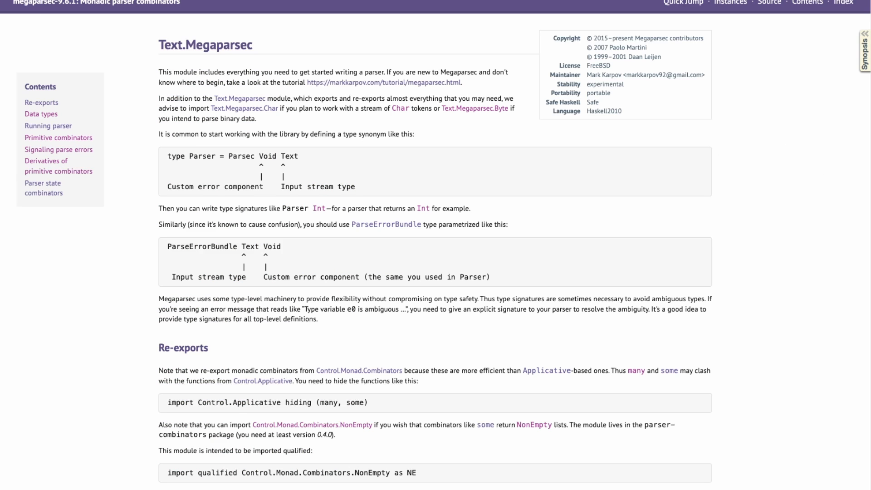
pyautogui.moveTo(426, 52)
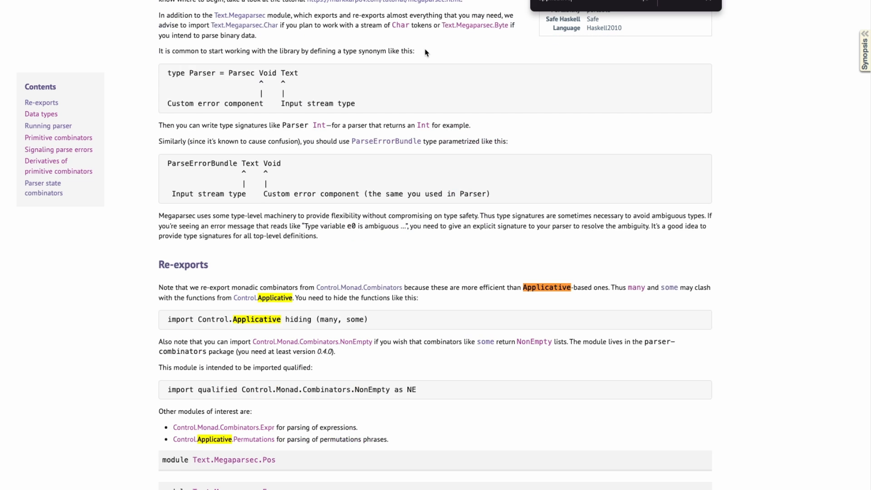
# Scroll the Text.Megaparsec page down to ParsecT's Applicative instance and its pure note.
pyautogui.scroll(-3)
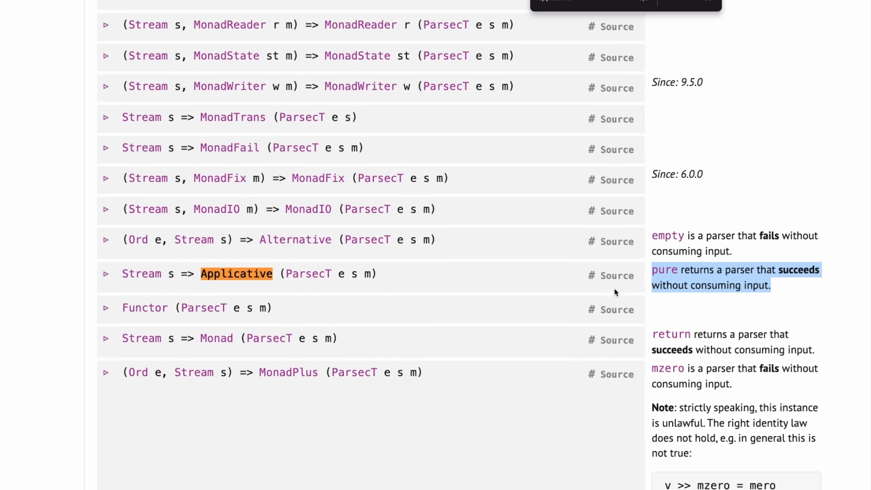
pyautogui.scroll(-3)
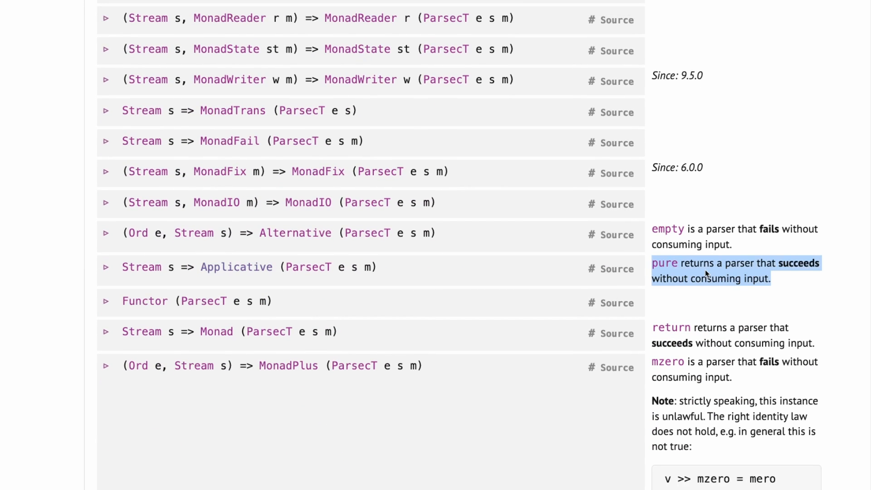
pyautogui.scroll(-3)
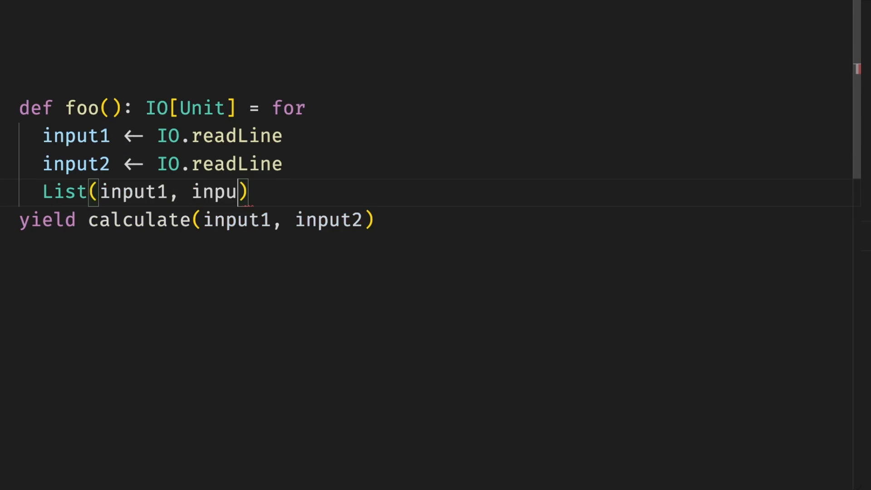
# Complete the line as `List(input1, input2, "other").parTrave`.
pyautogui.write('t2, "other").parTrave')
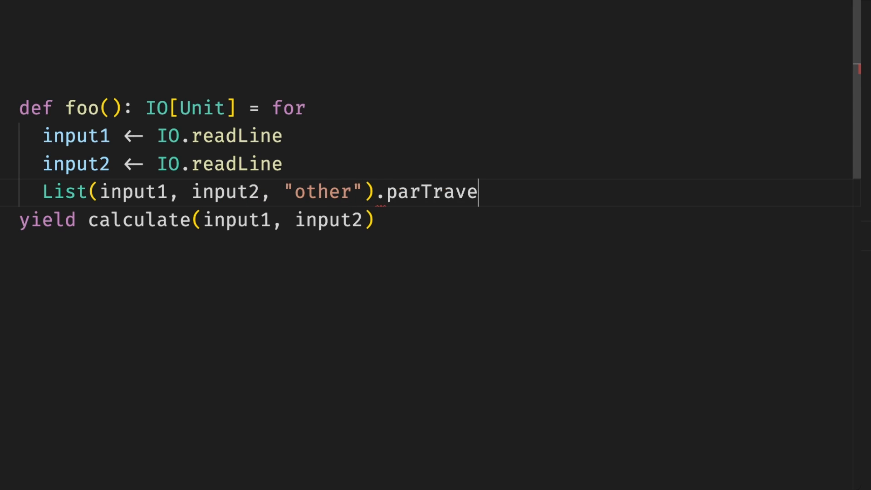